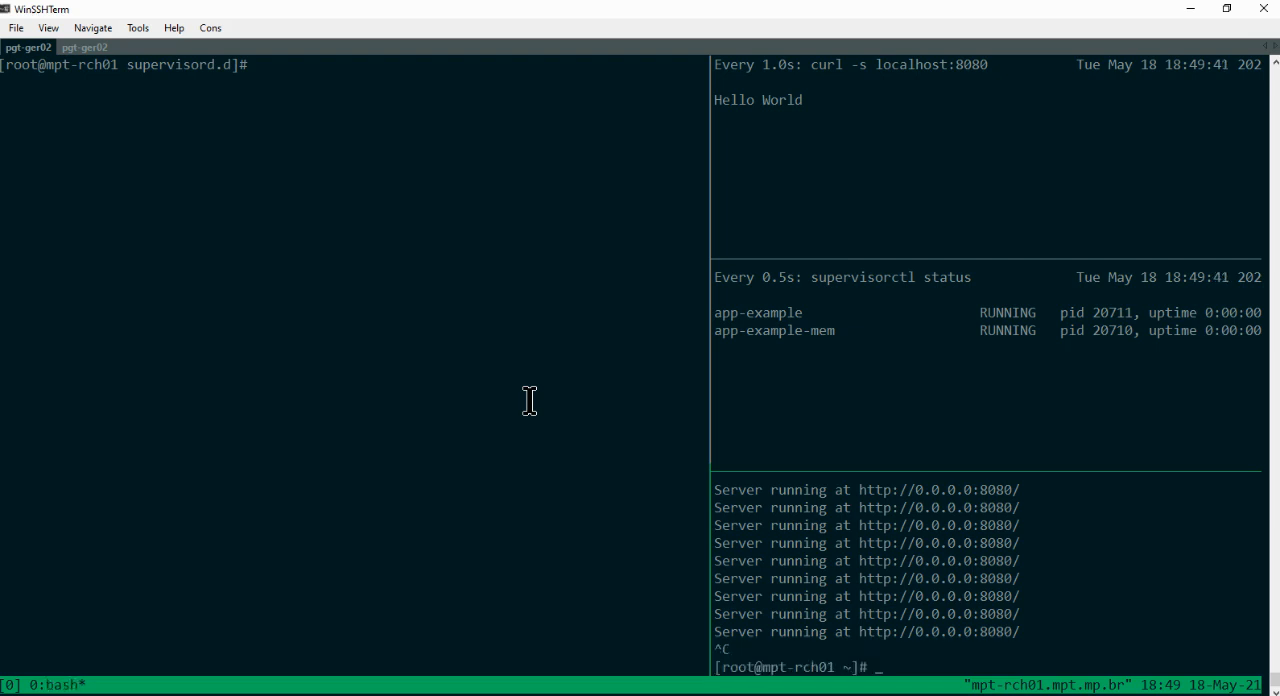
Tail /var/log/app-example/* in one pane and watch supervisorctl status every 0.5 s in another.
{"action": "type", "text": "tail -f /var/log/app-example/*"}
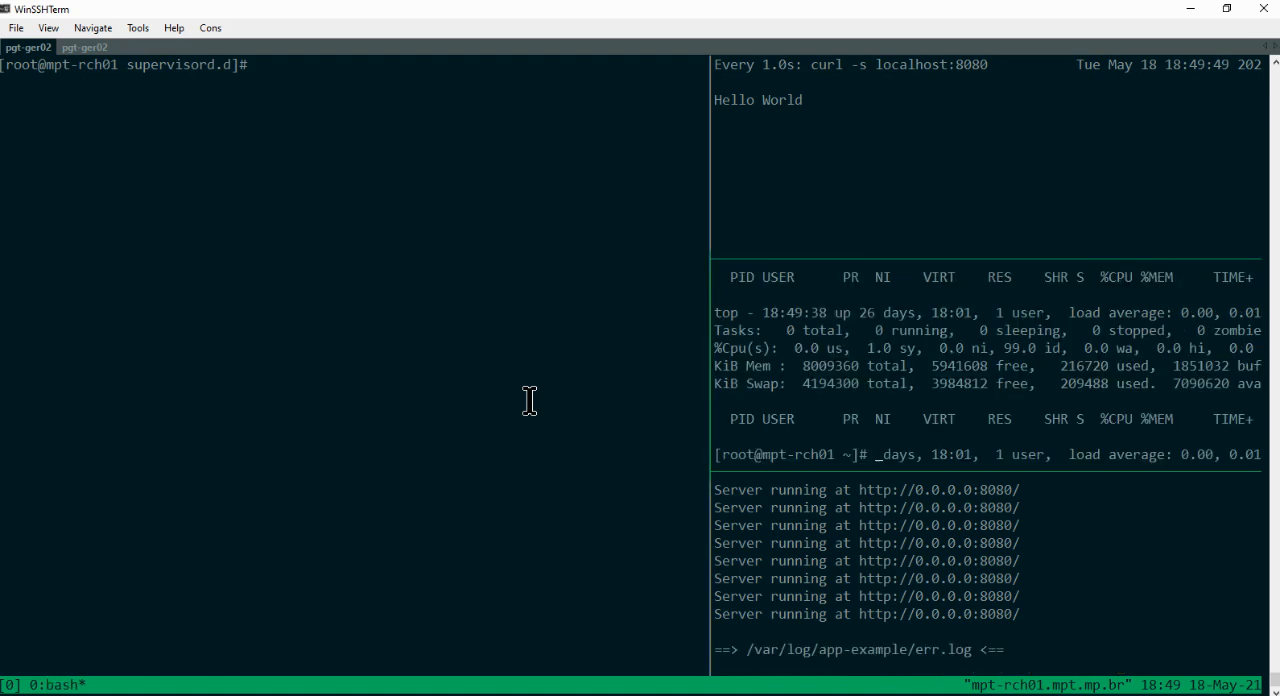
{"action": "key", "text": "ctrl+c"}
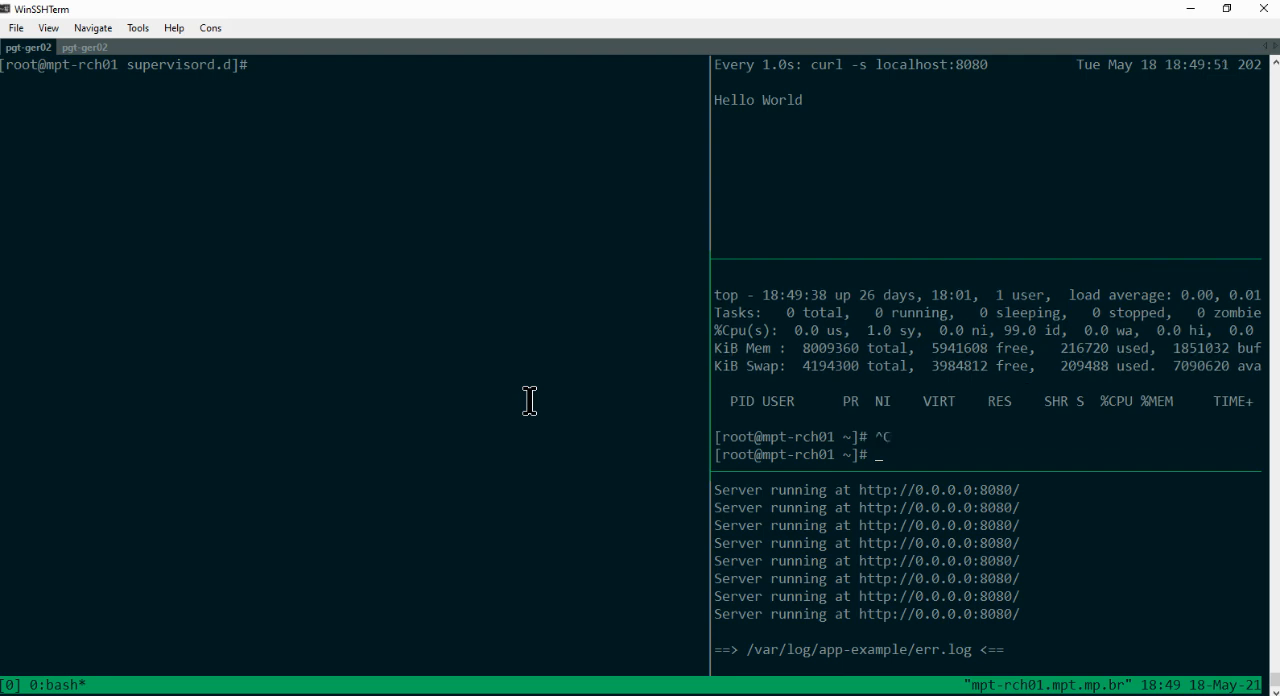
{"action": "type", "text": "watch --interval=0.5 \"supervisorctl status\""}
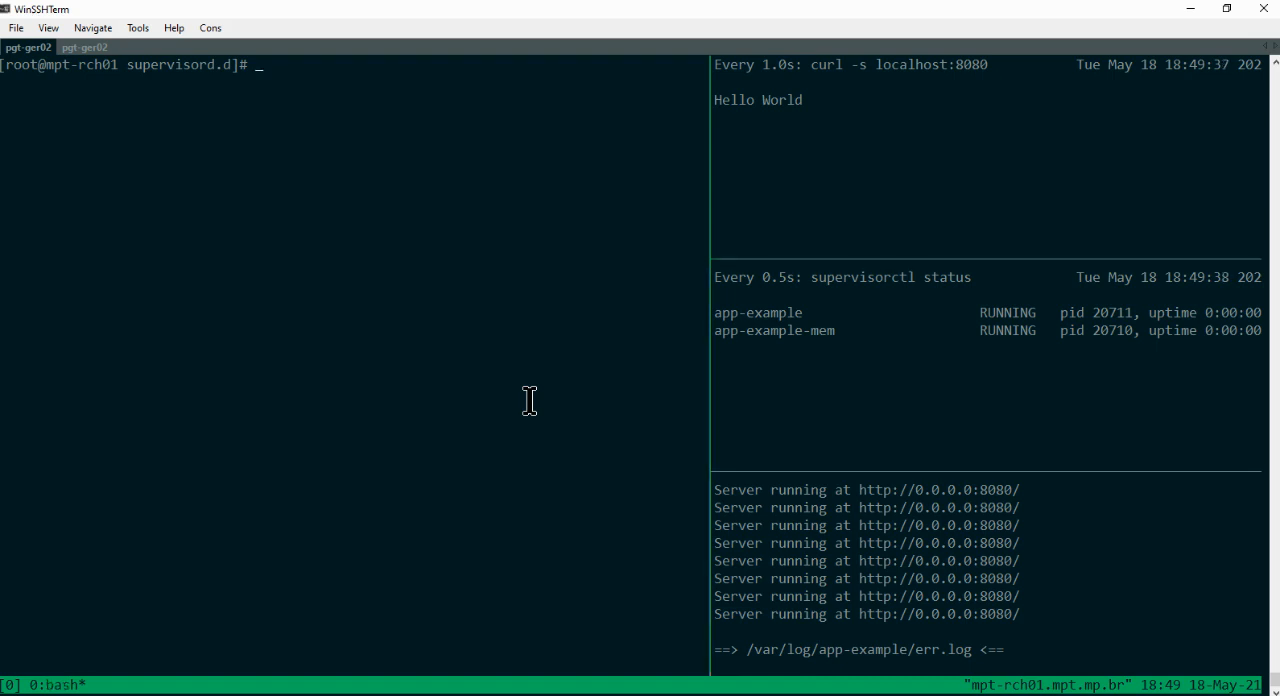
Stop supervisord with systemctl, then start it so both apps come back with new PIDs.
{"action": "type", "text": "systemctl stop"}
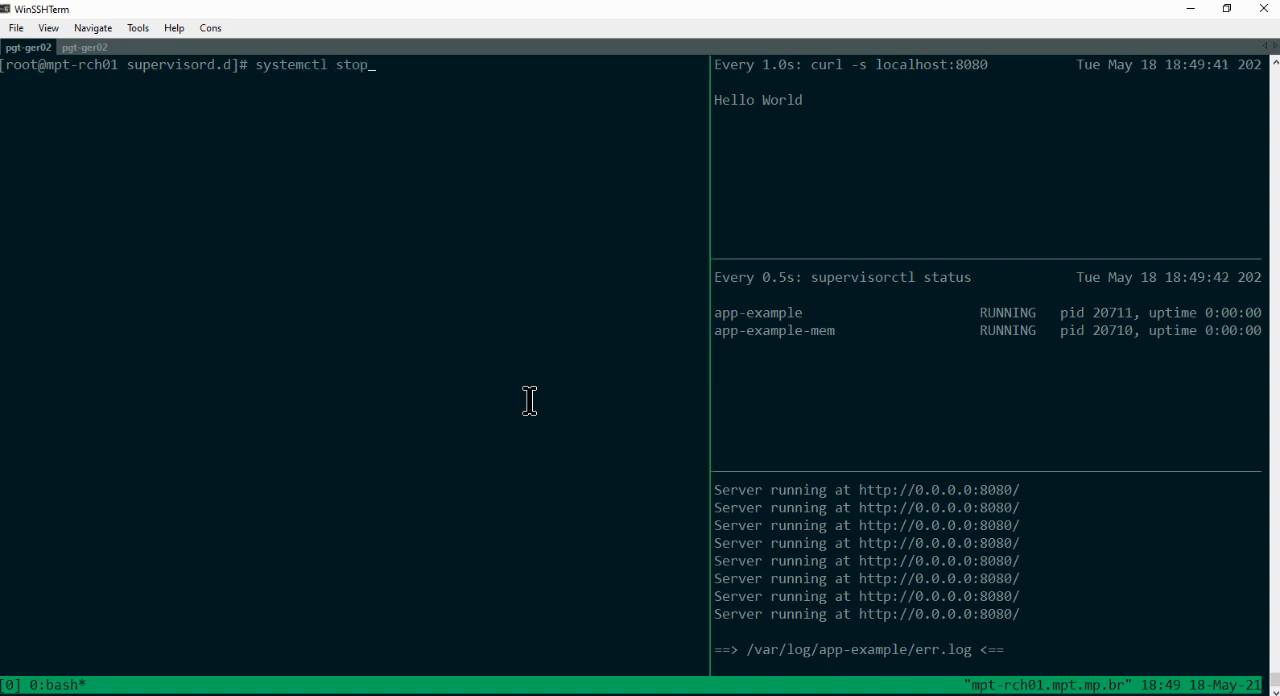
{"action": "type", "text": "supervisord"}
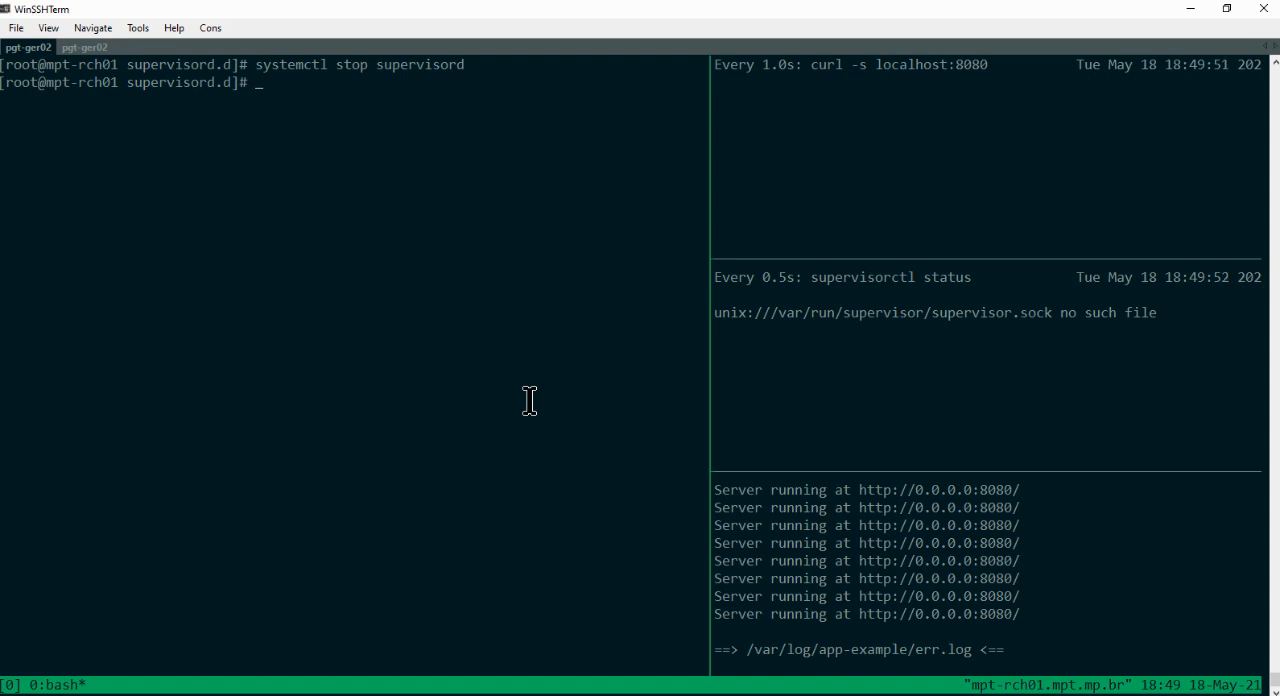
{"action": "mouse_move", "coordinate": [1046, 216]}
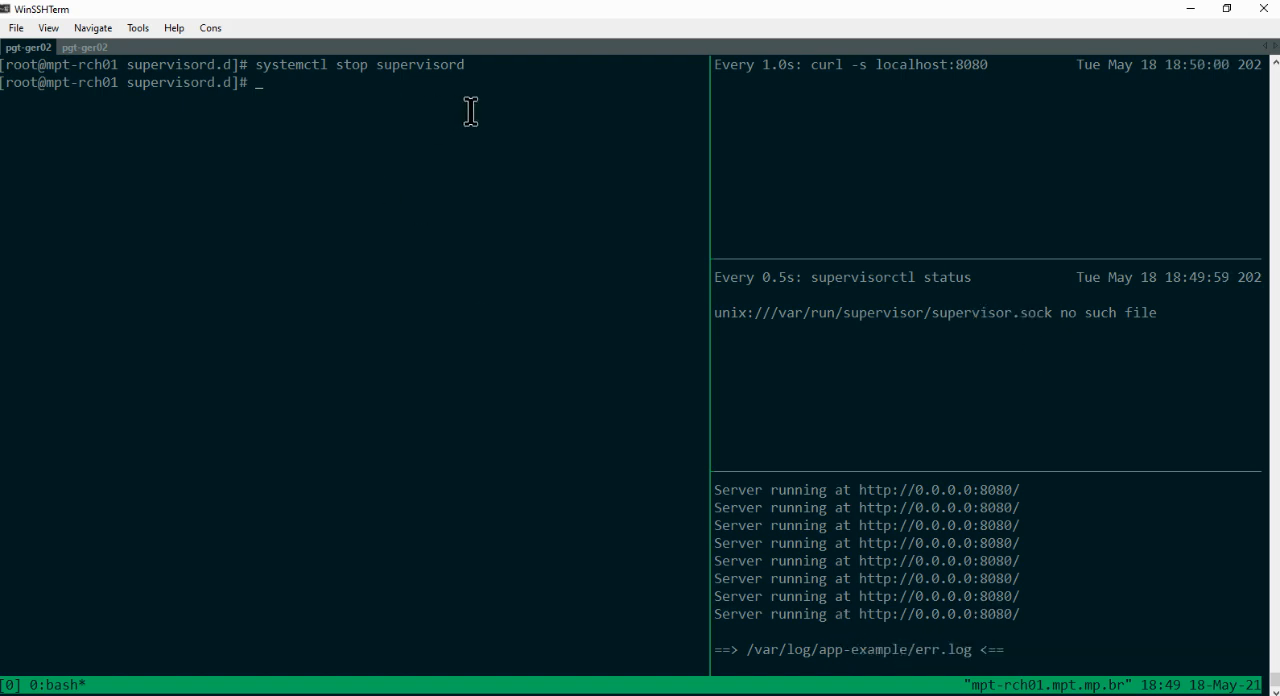
{"action": "type", "text": "systemctl stop_supervisord"}
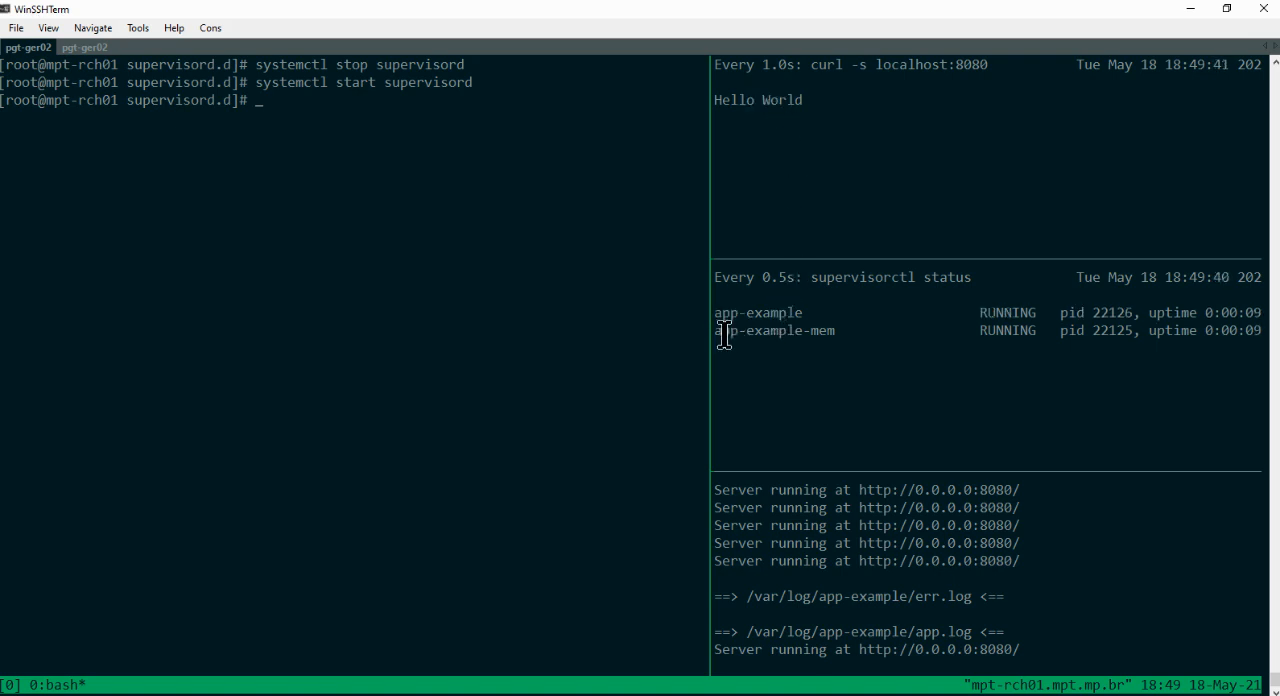
{"action": "mouse_move", "coordinate": [418, 220]}
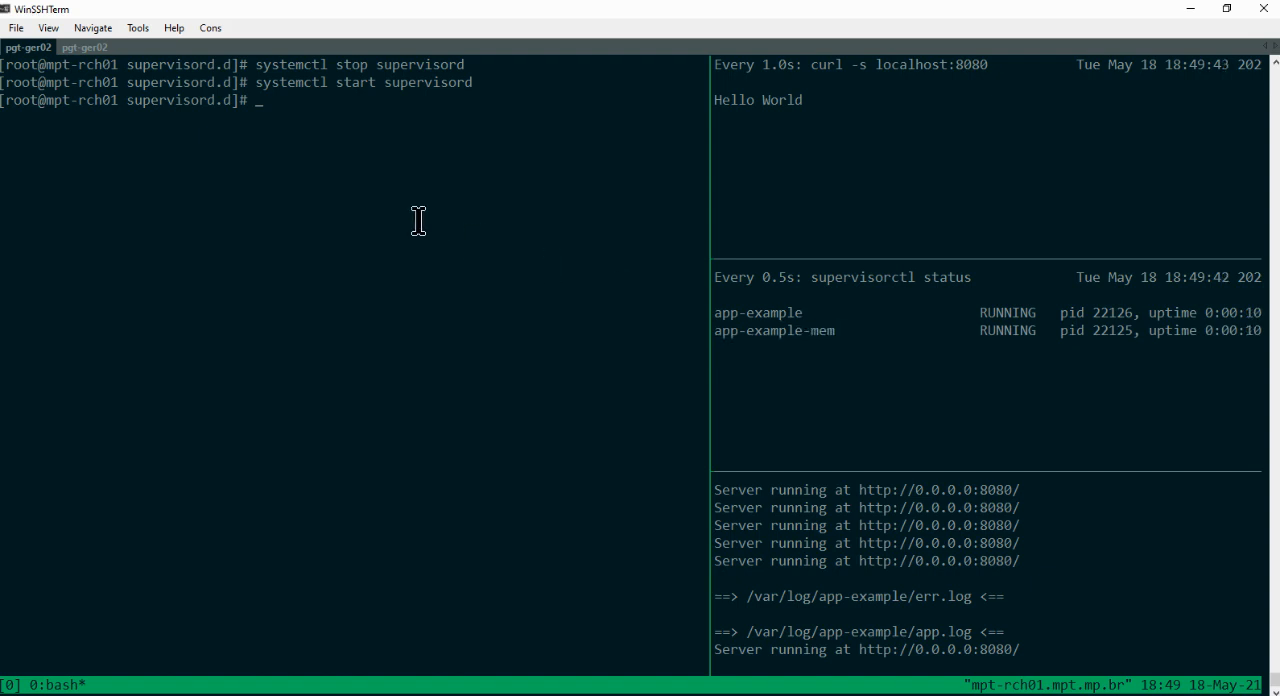
{"action": "type", "text": "vi"}
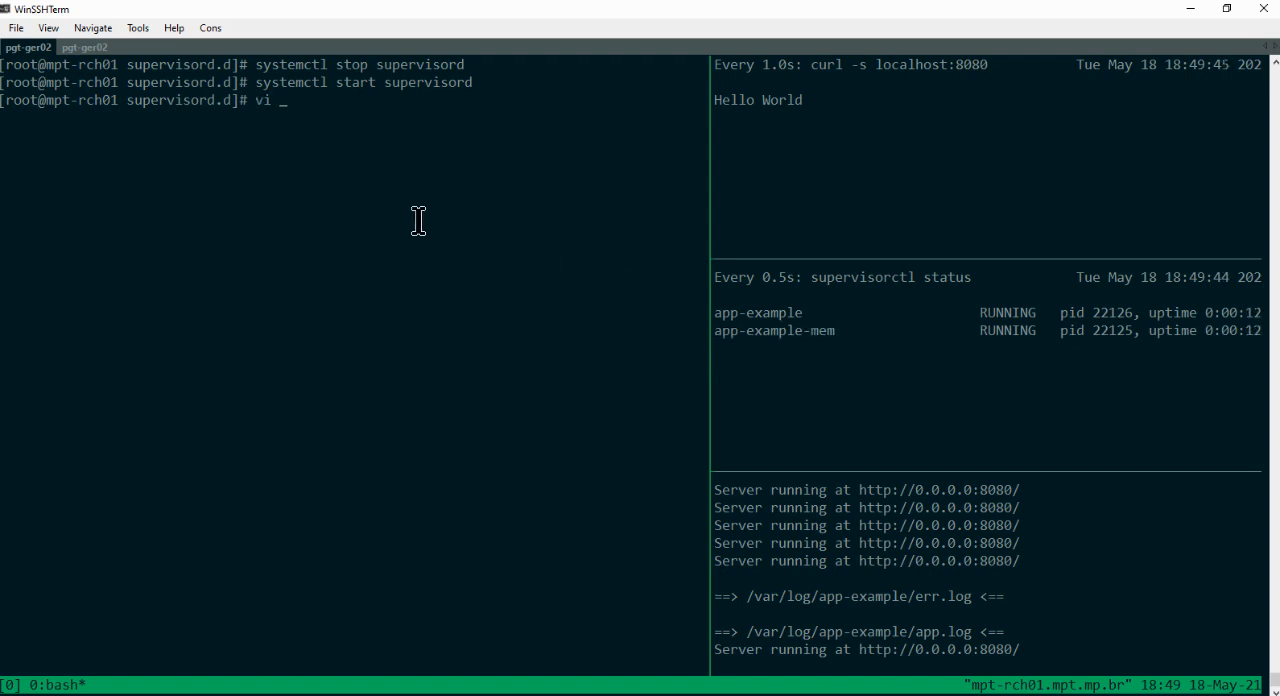
{"action": "type", "text": "app.ini"}
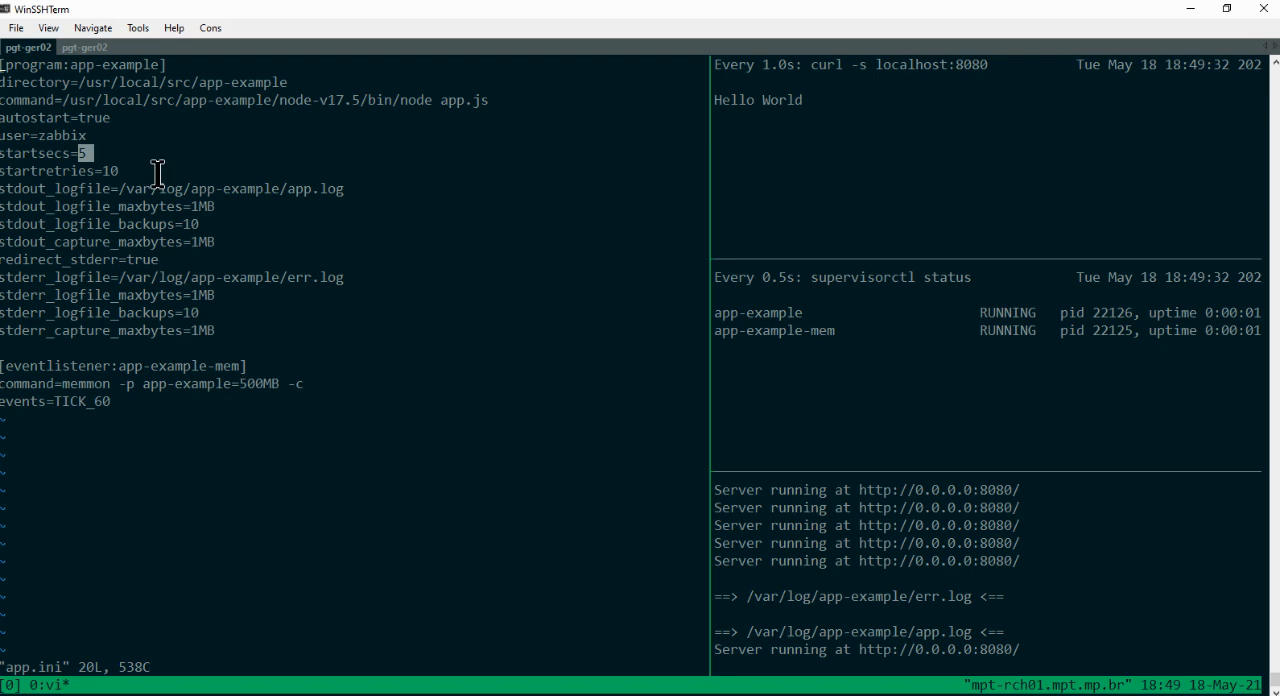
{"action": "mouse_move", "coordinate": [44, 152]}
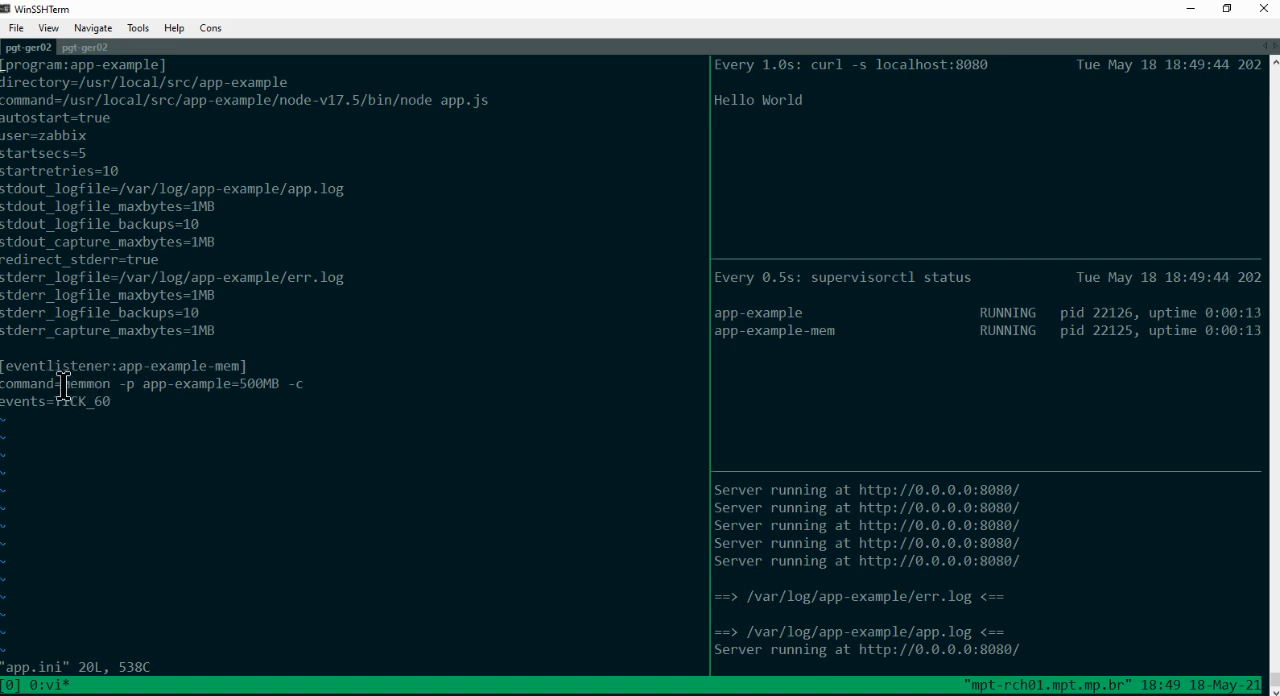
{"action": "double_click", "coordinate": [84, 384]}
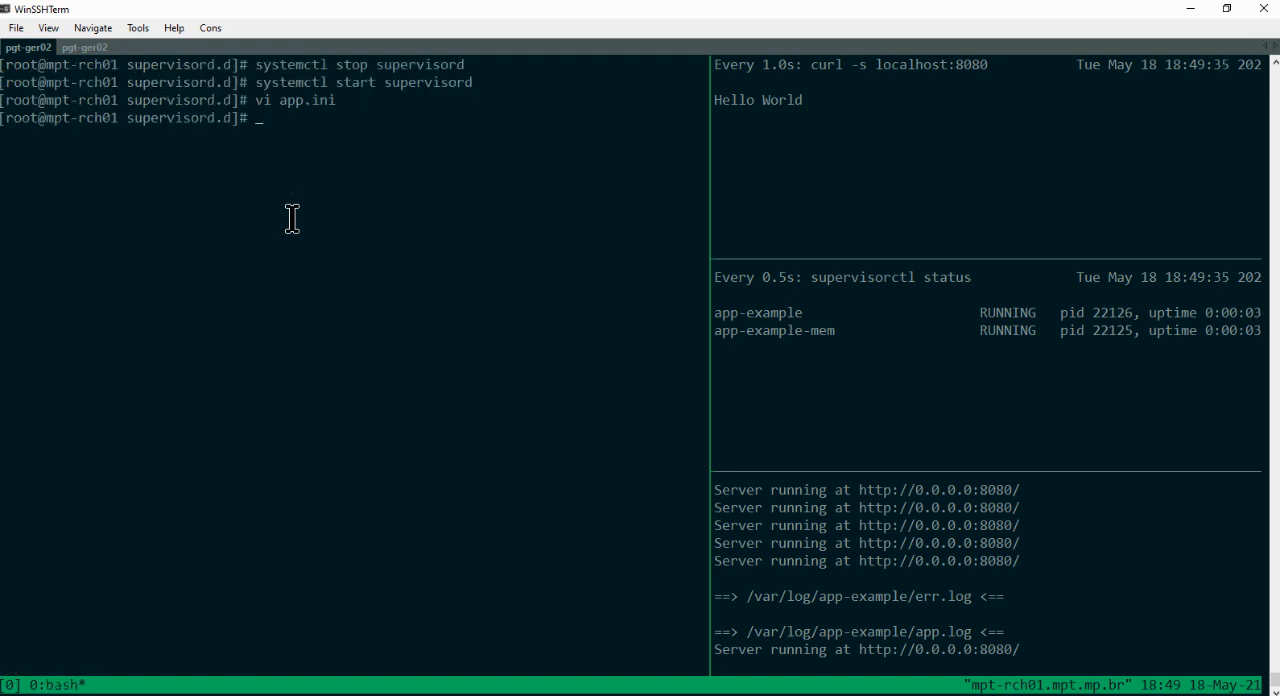
List packages with pip freeze showing superlance, then run memmon to display its usage help.
{"action": "type", "text": "pip freeze"}
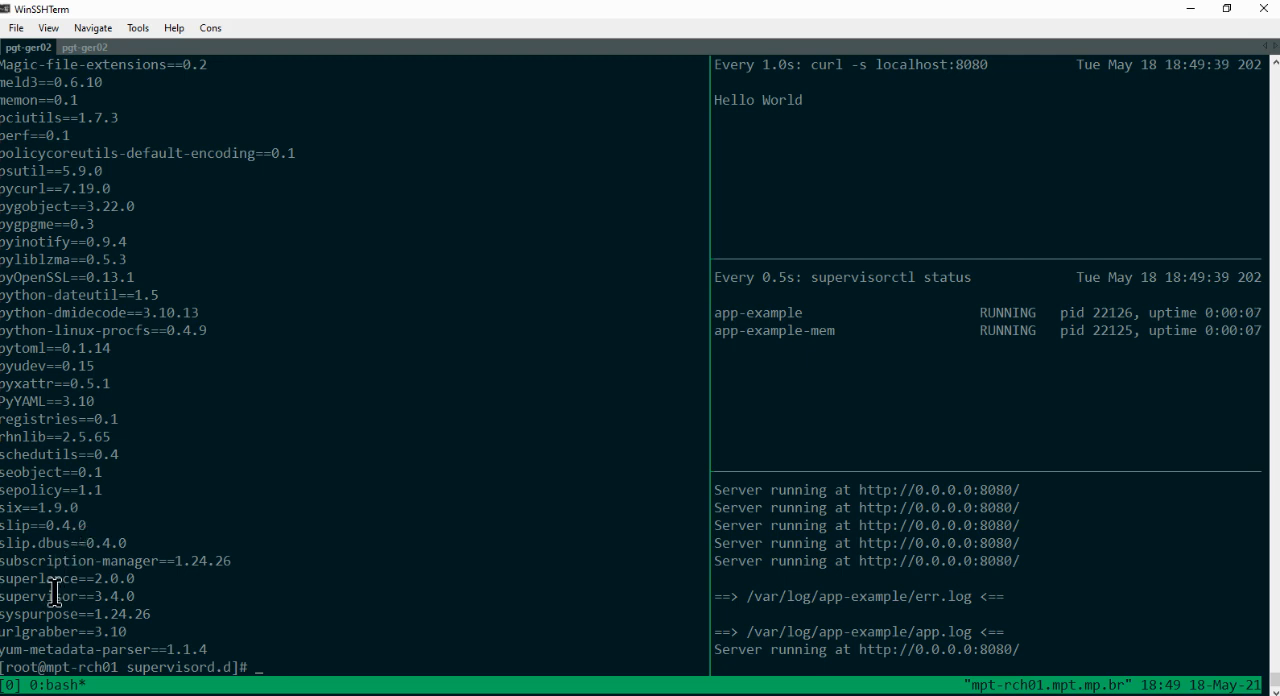
{"action": "double_click", "coordinate": [44, 578]}
{"action": "type", "text": "pip install"}
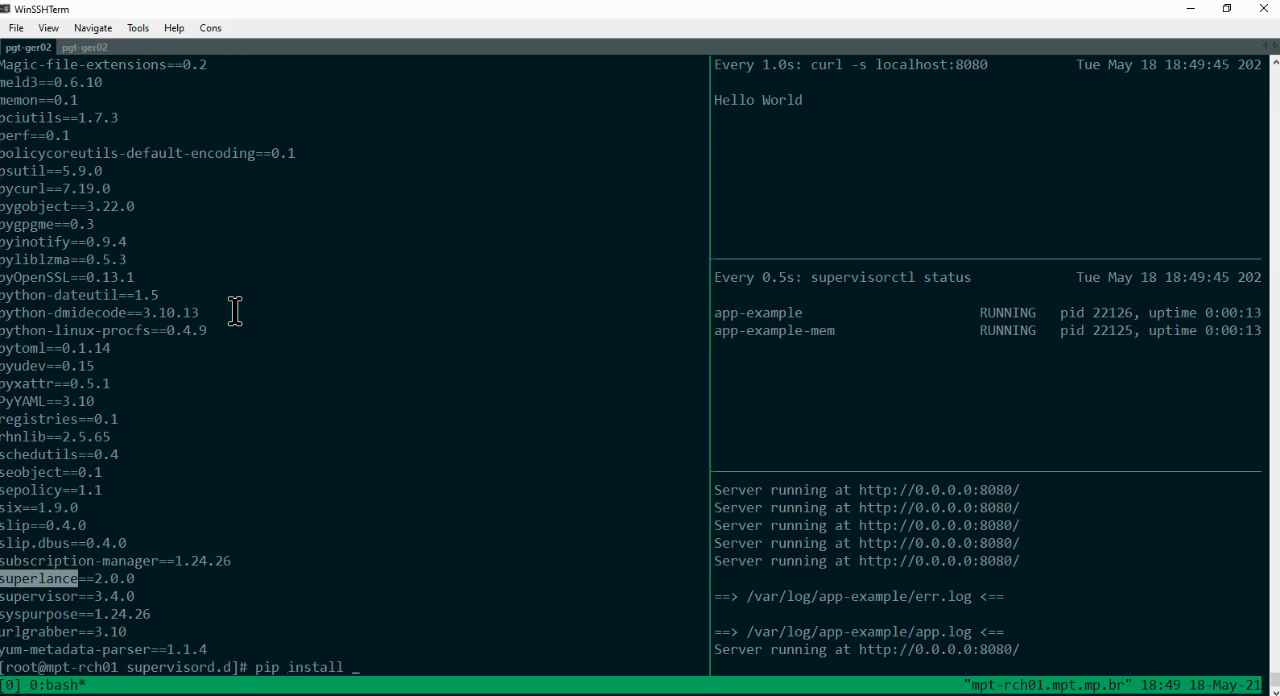
{"action": "key", "text": "ctrl+c"}
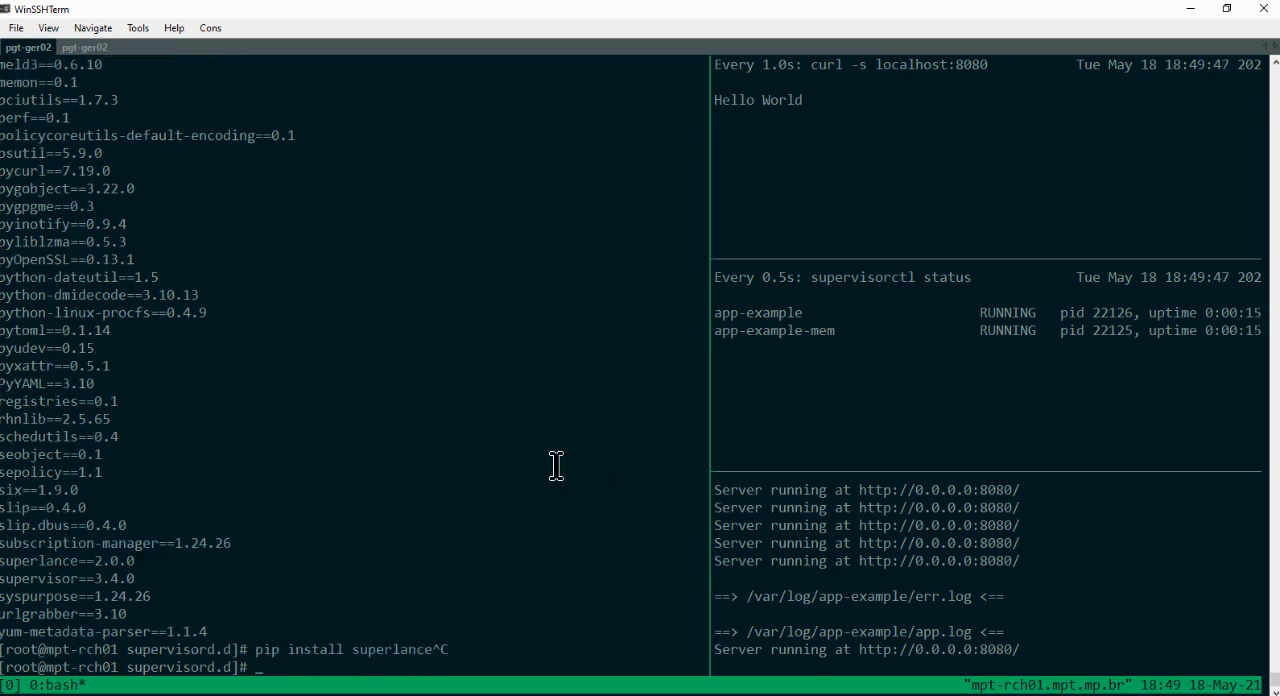
{"action": "type", "text": "me"}
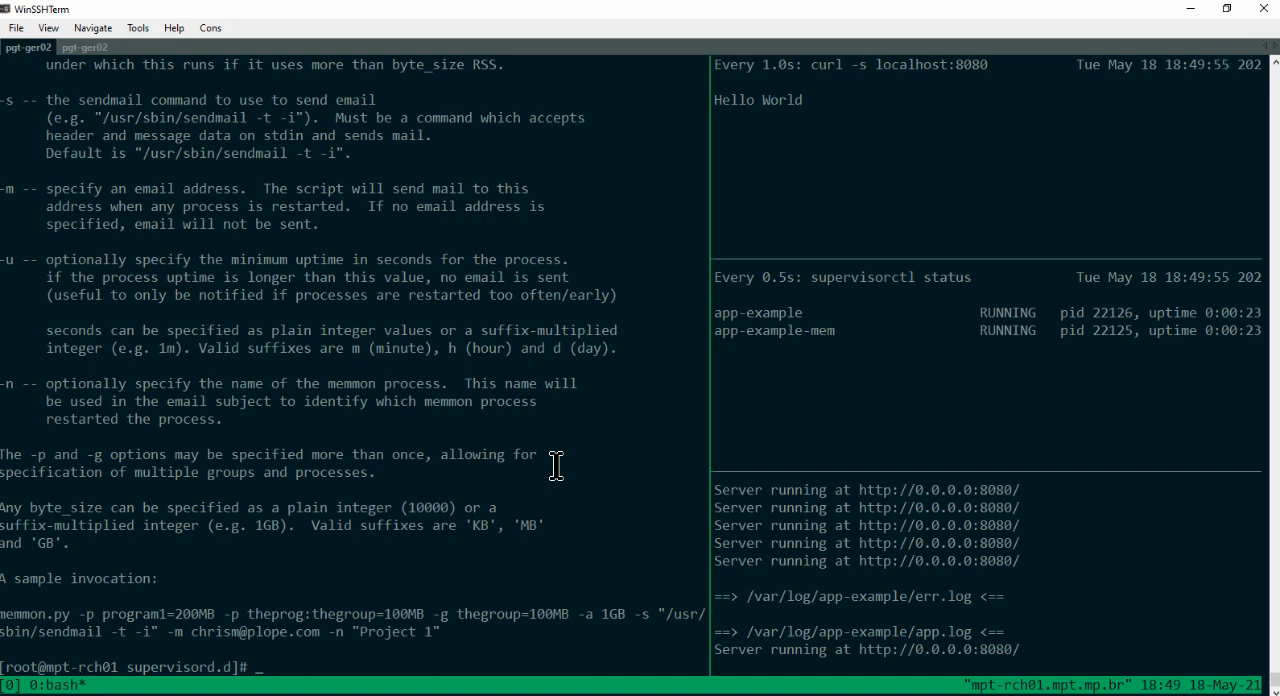
Run supervisorctl status, stop all, then start all so both apps run with new PIDs.
{"action": "type", "text": "supervisorctl"}
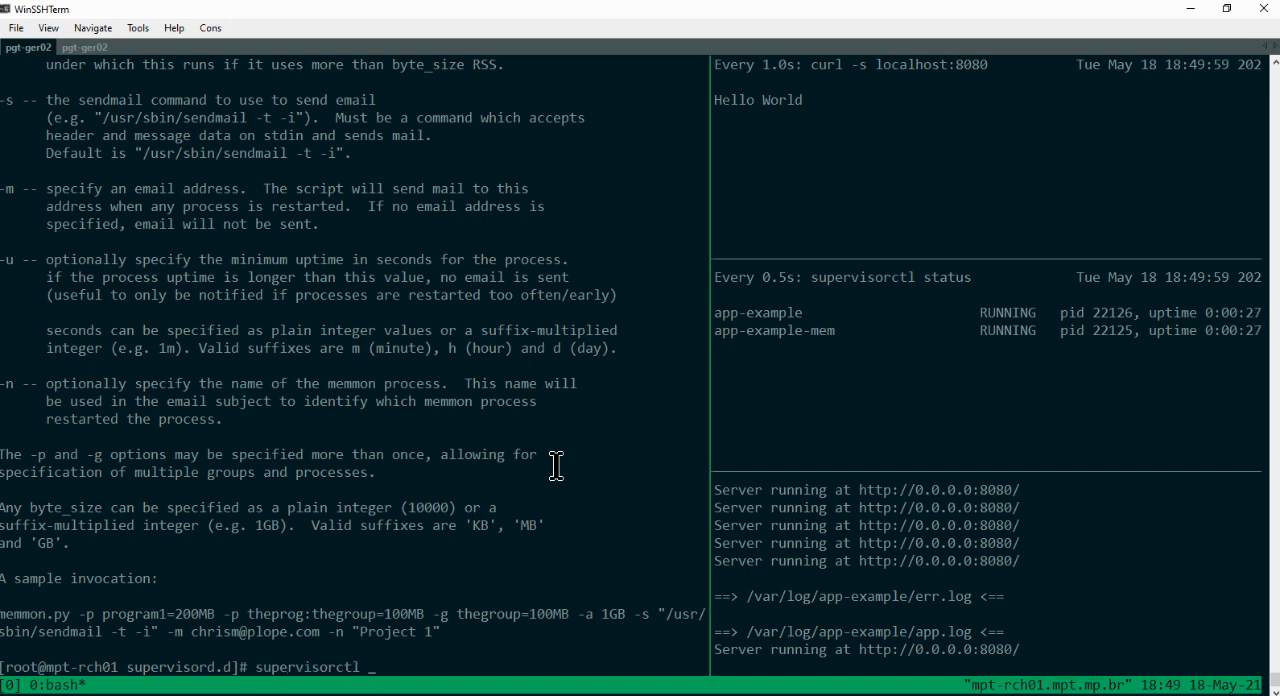
{"action": "type", "text": "tatu"}
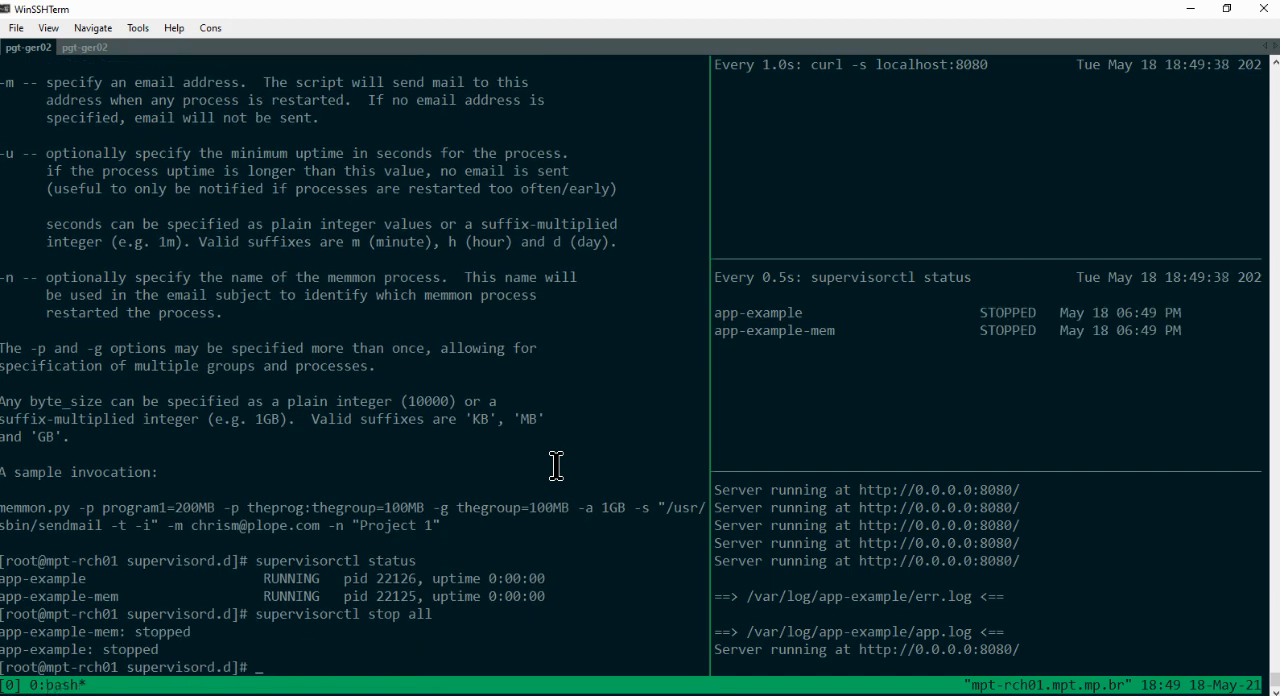
{"action": "type", "text": "st"}
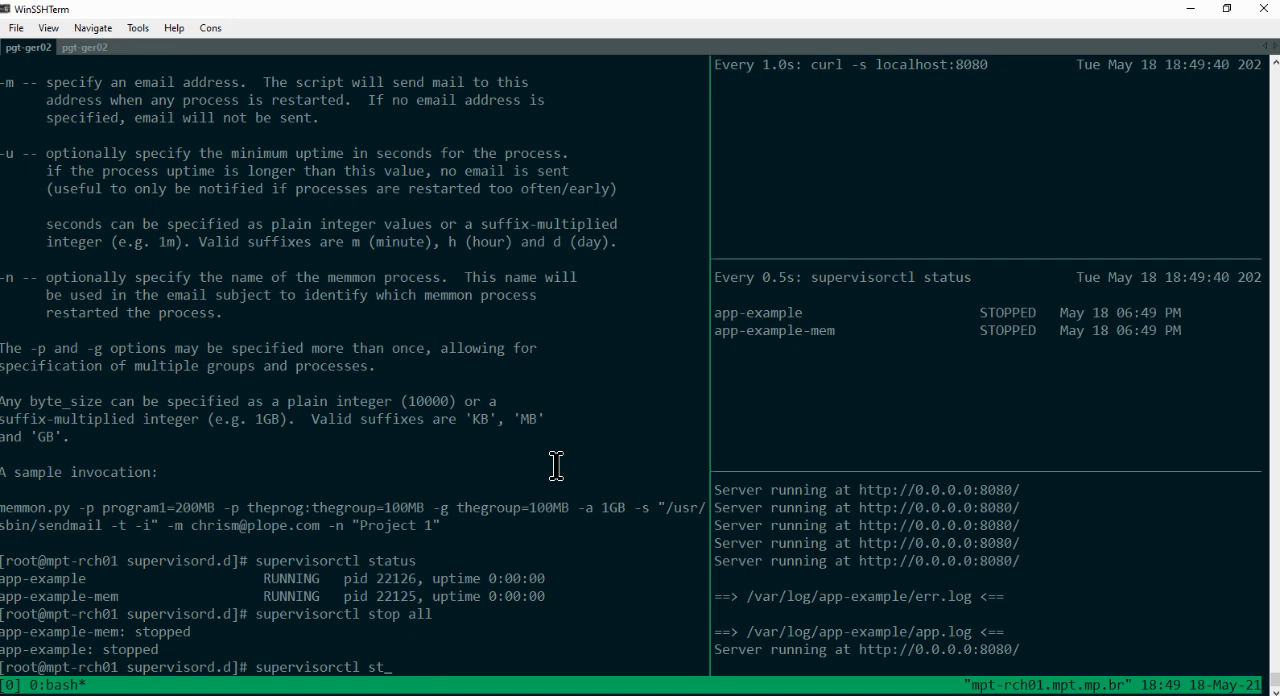
{"action": "type", "text": "art all"}
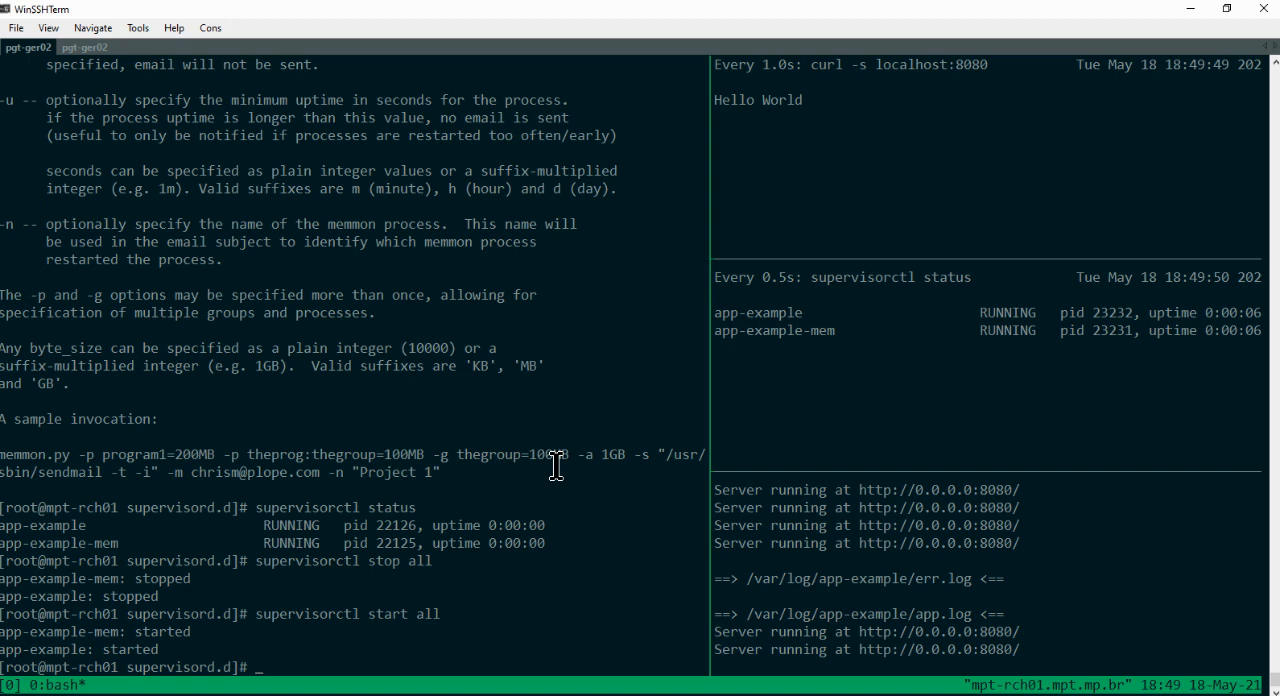
{"action": "type", "text": "kill"}
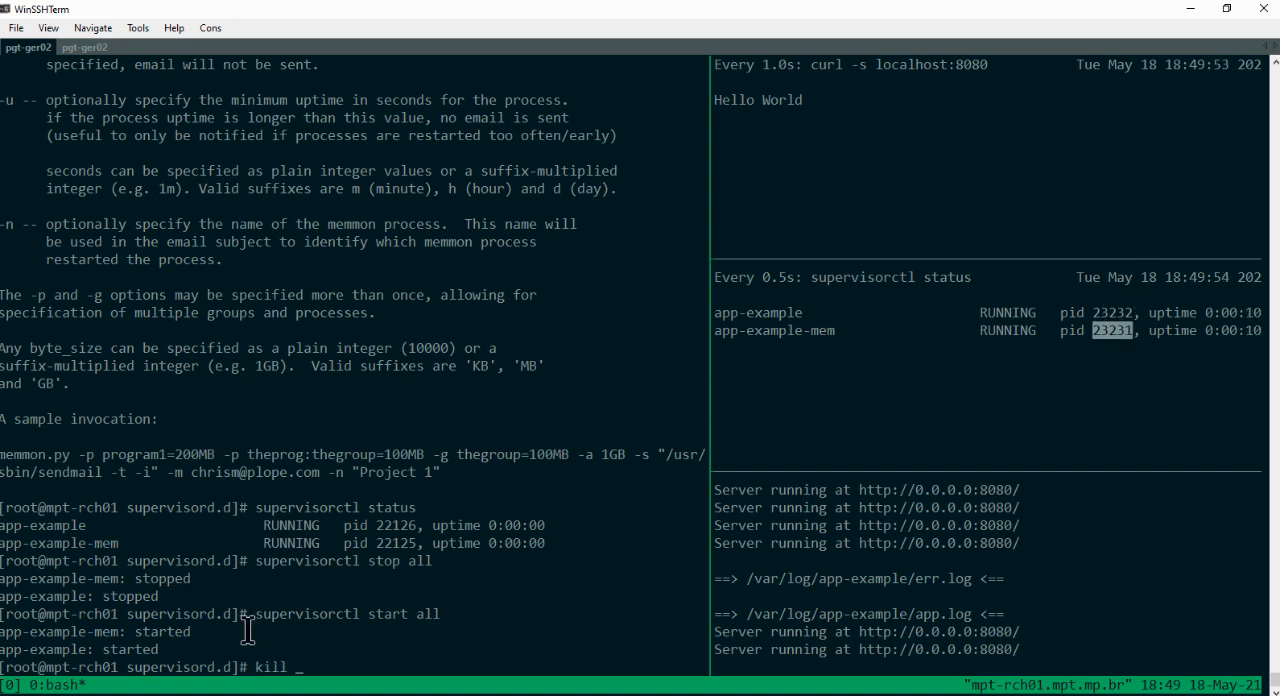
Kill PID 23231 and 23232 so supervisor restarts the memmon listener and Node app.
{"action": "type", "text": "23231"}
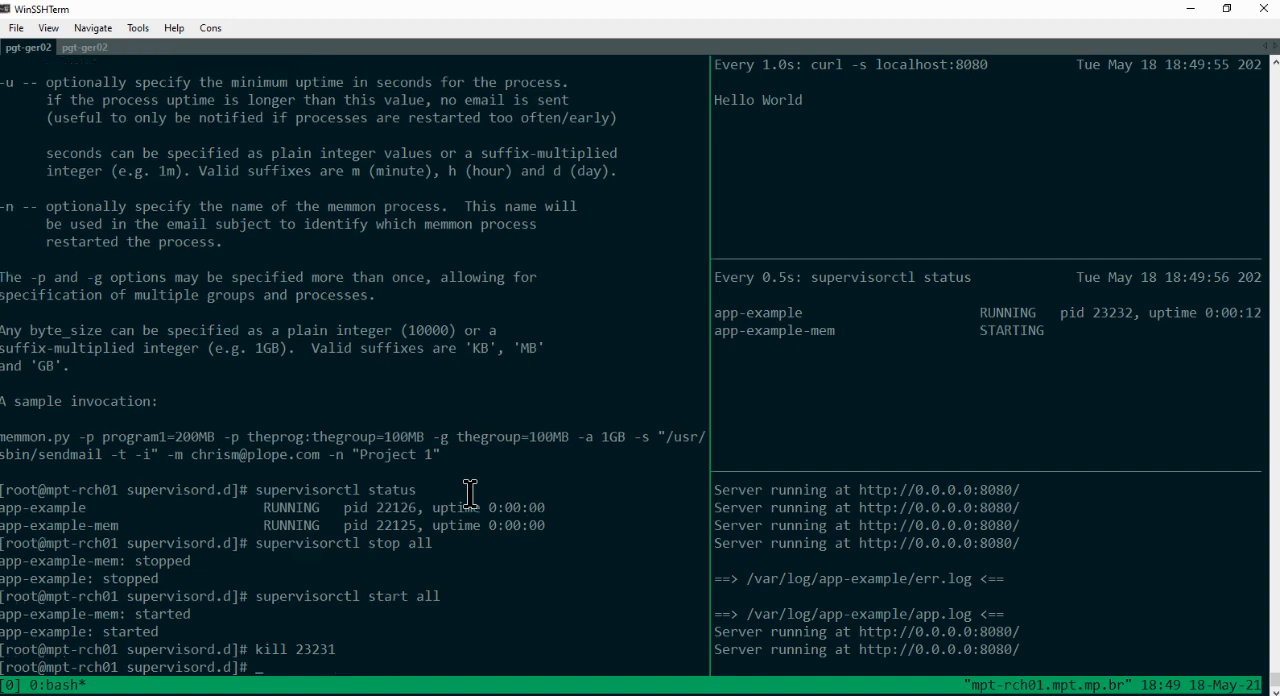
{"action": "type", "text": "kill 23231"}
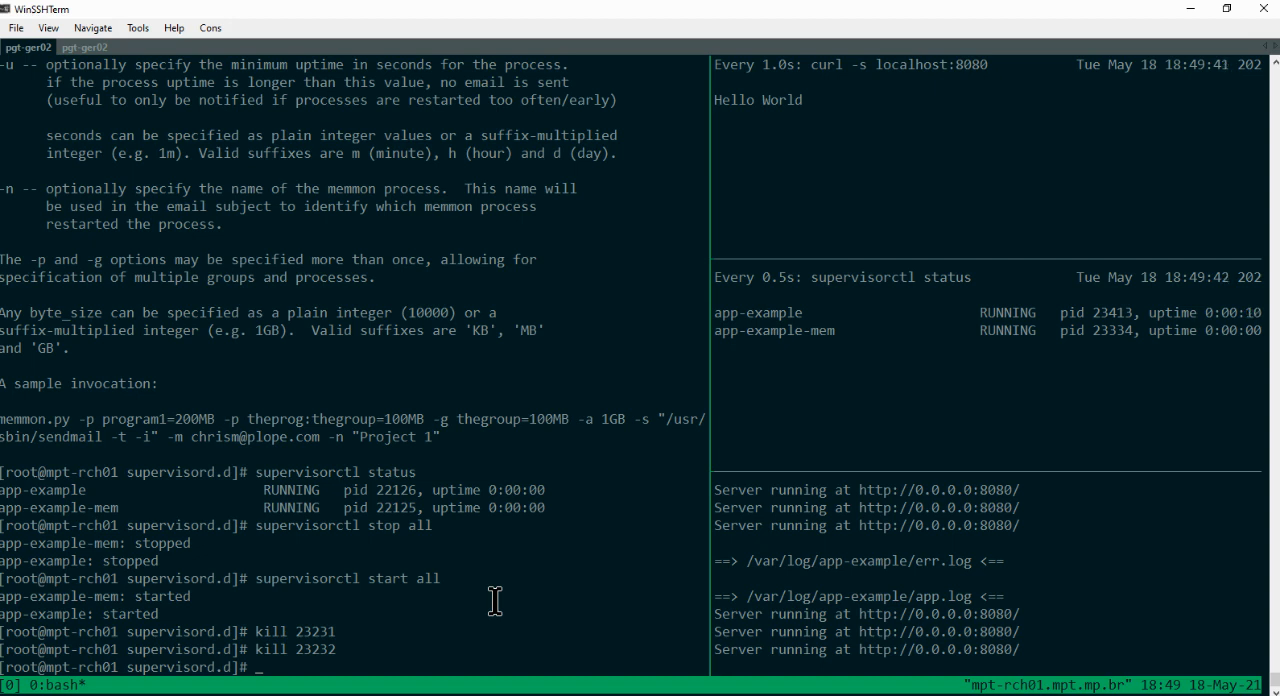
Change to /usr/local/src/app-example, list its files and cat app.js, the Hello World server on port 8080.
{"action": "type", "text": "cd"}
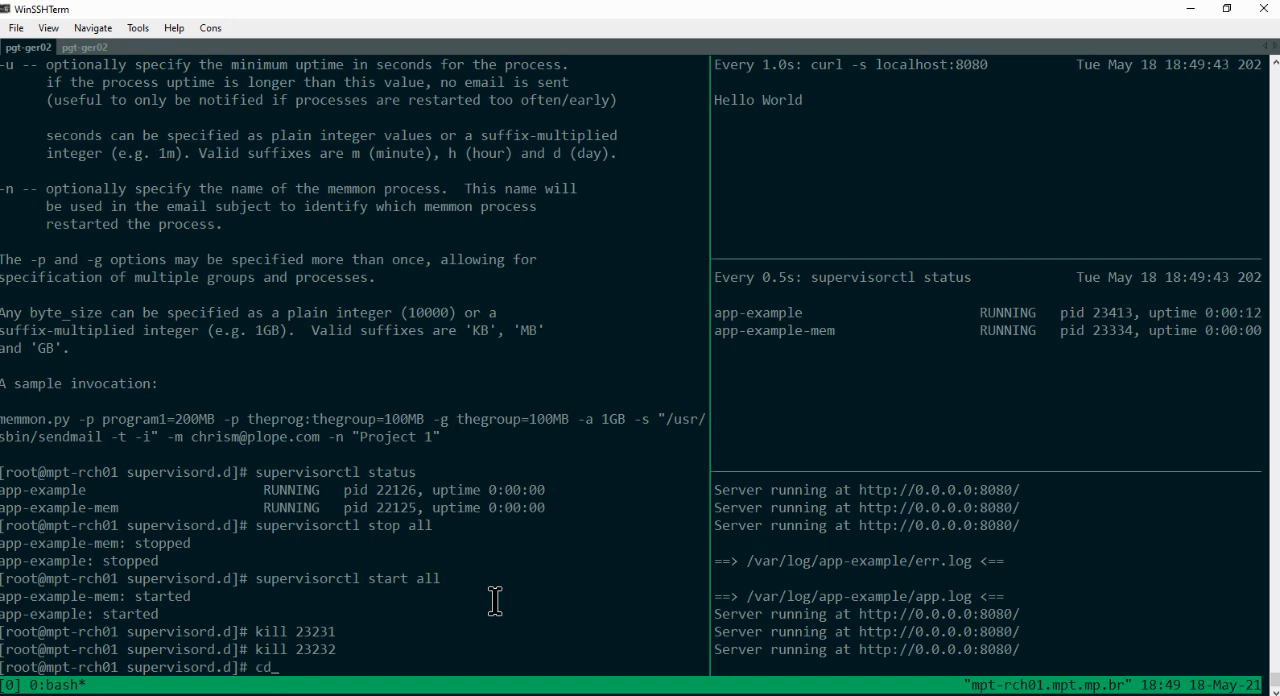
{"action": "type", "text": "/usr/local/src/"}
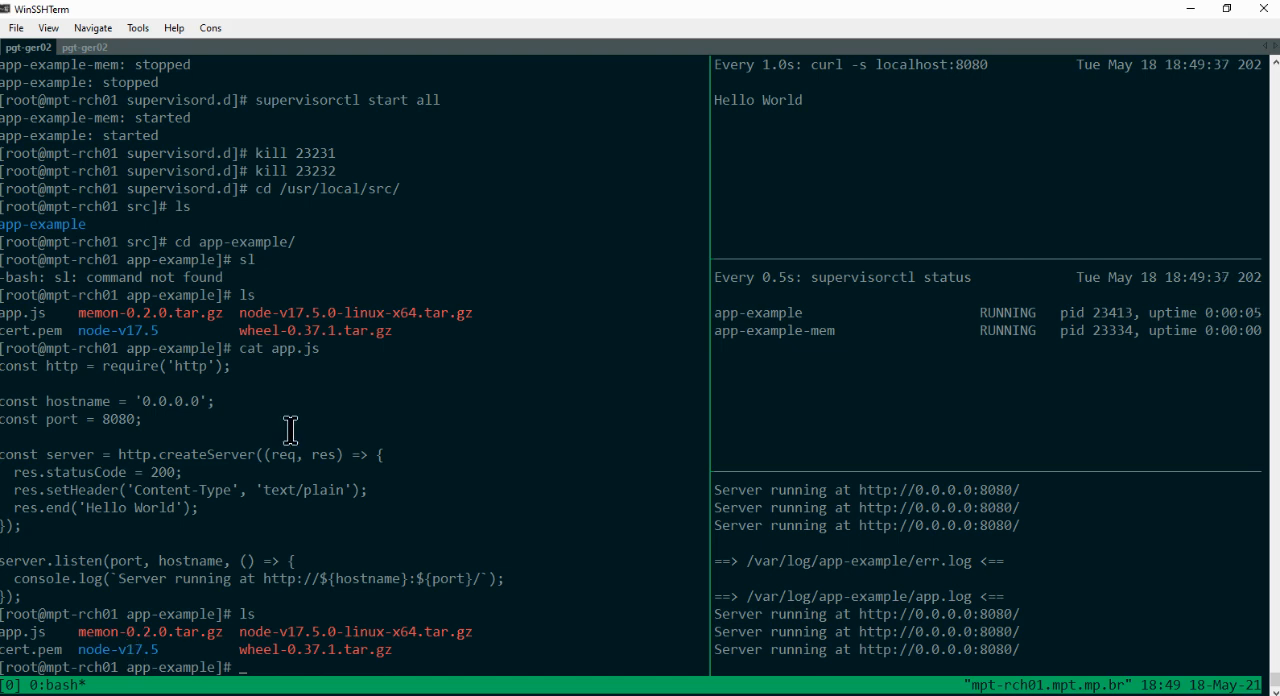
{"action": "type", "text": "."}
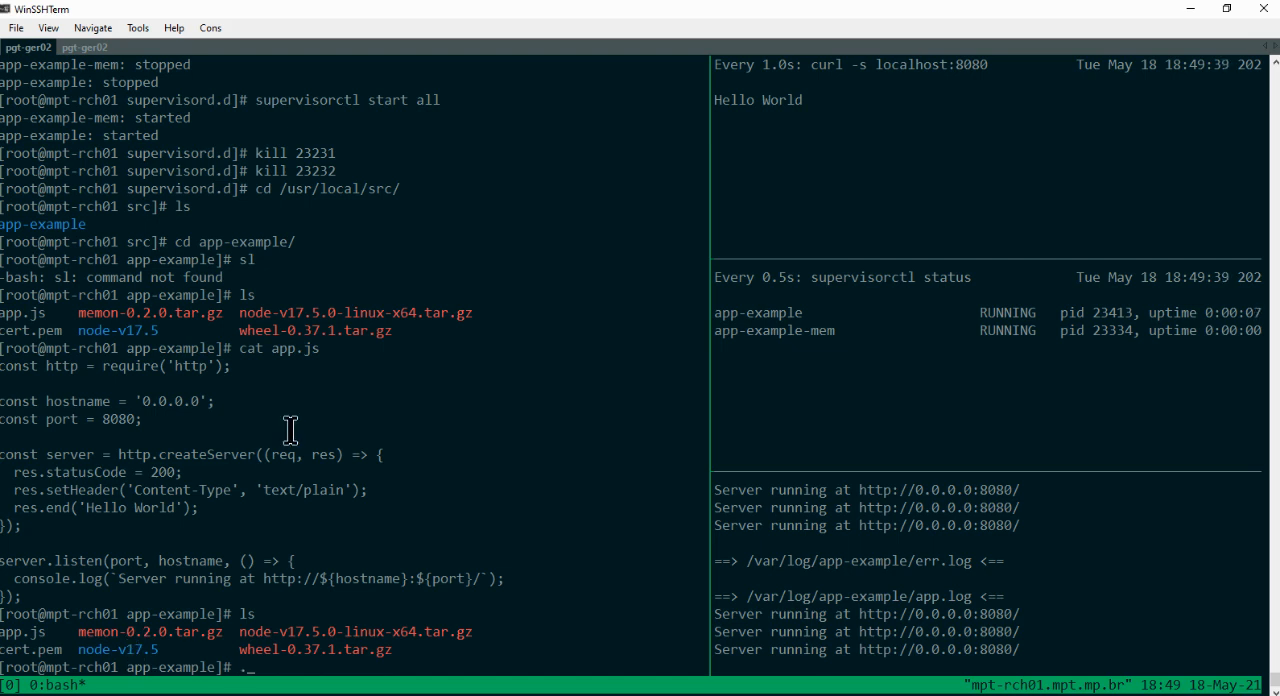